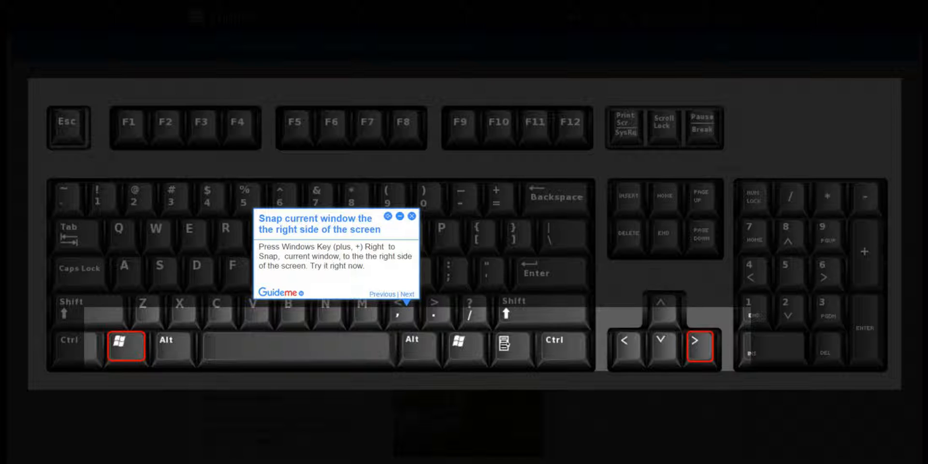
Step: Advance the Guideme walkthrough to the 'And to snap Windows to top or bottom?' tip
click(391, 295)
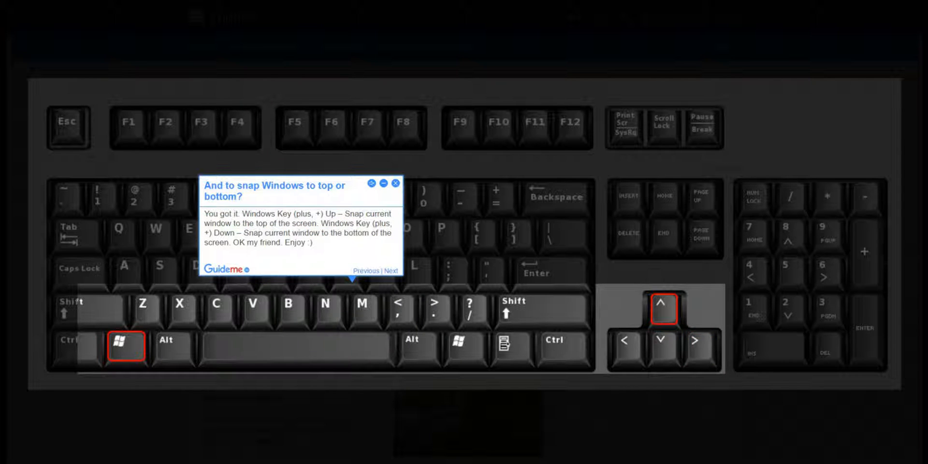